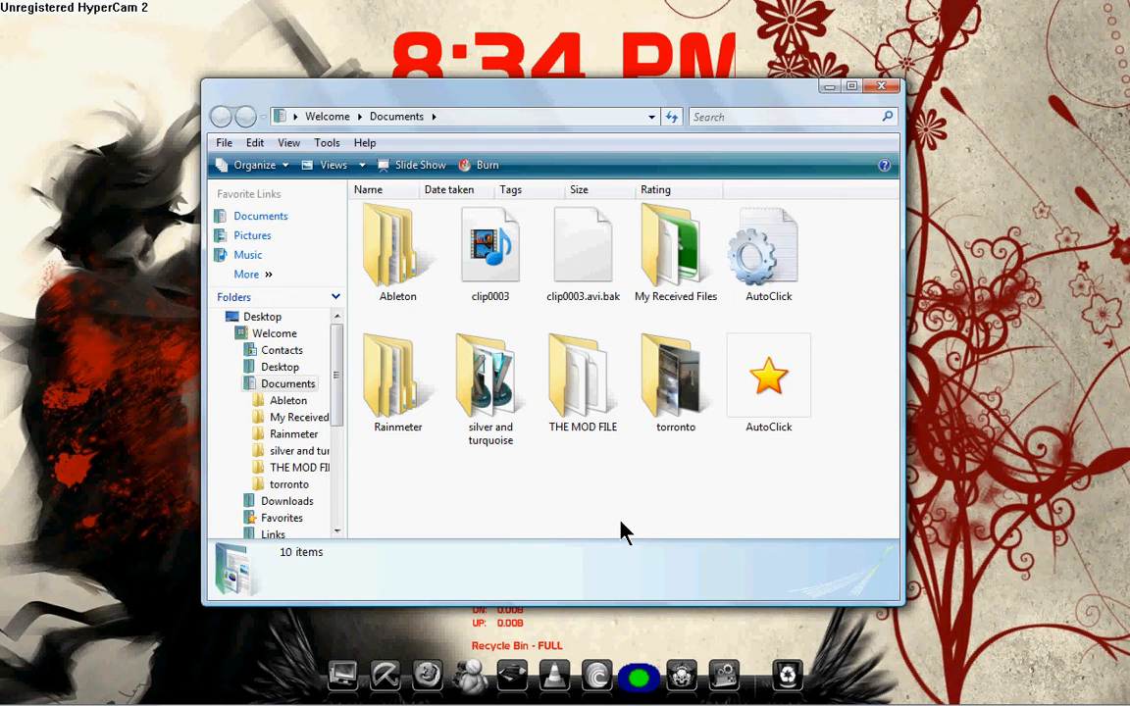
{"action": "mouse_move", "coordinate": [576, 400]}
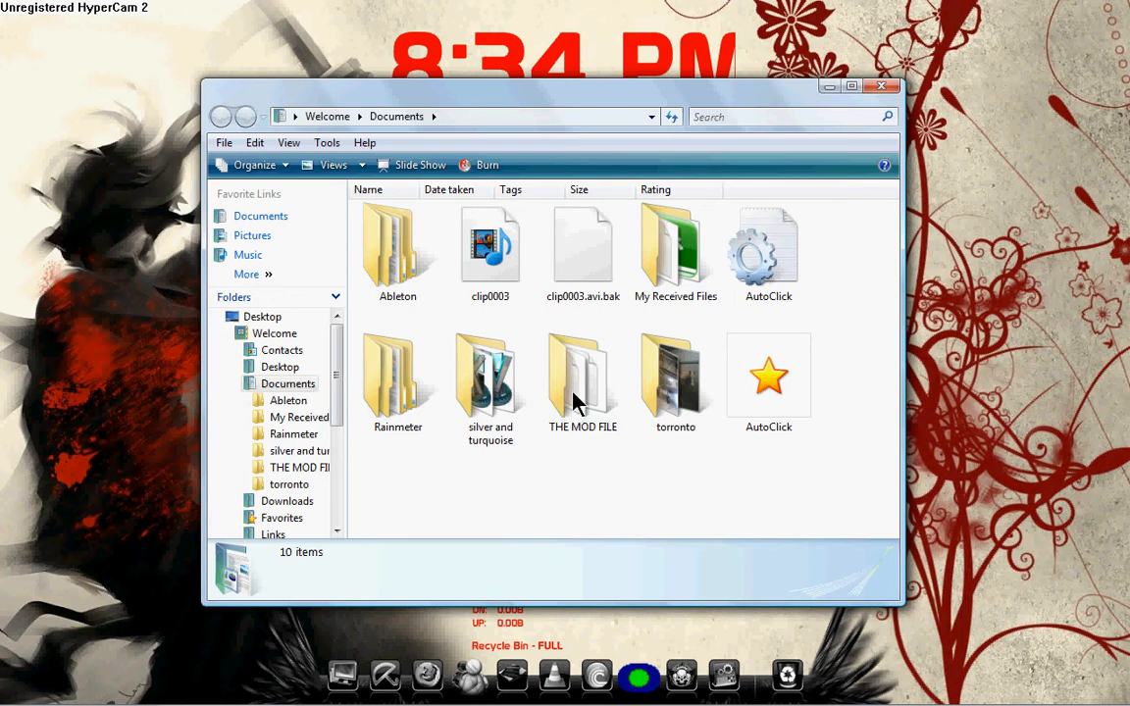
{"action": "mouse_move", "coordinate": [601, 512]}
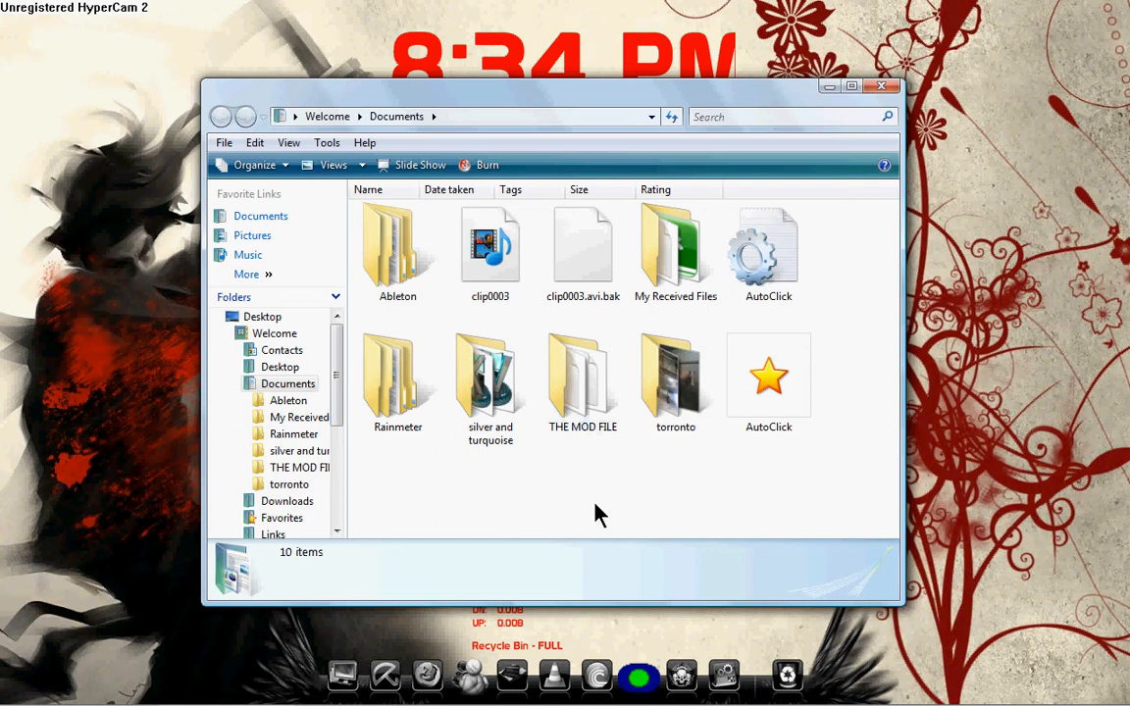
Open the THE MOD FILE folder in Documents to list its twelve items.
{"action": "double_click", "coordinate": [583, 367]}
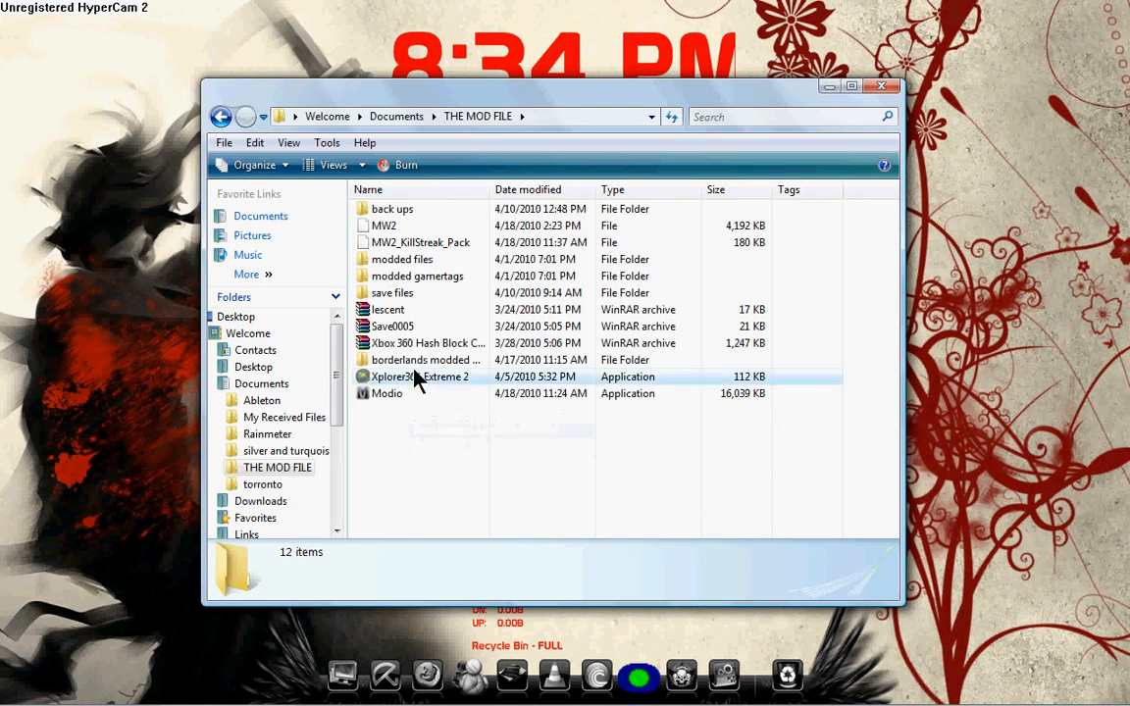
Launch Xplorer360 Extreme 2 from the THE MOD FILE folder.
{"action": "right_click", "coordinate": [414, 376]}
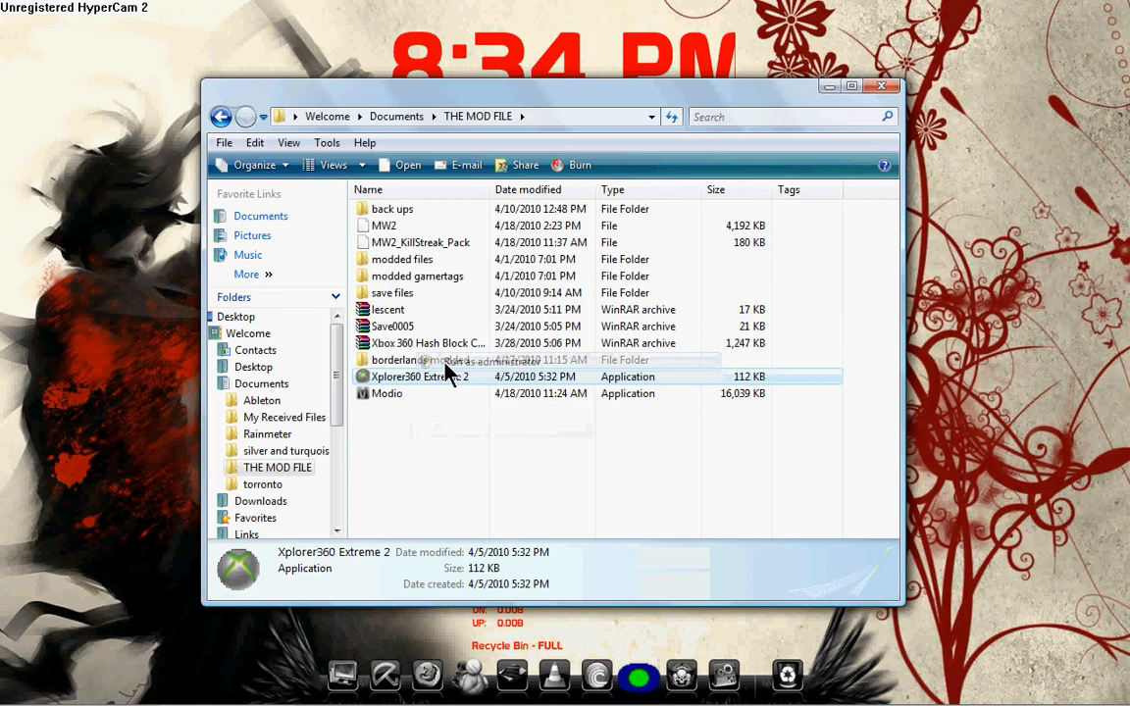
{"action": "double_click", "coordinate": [414, 376]}
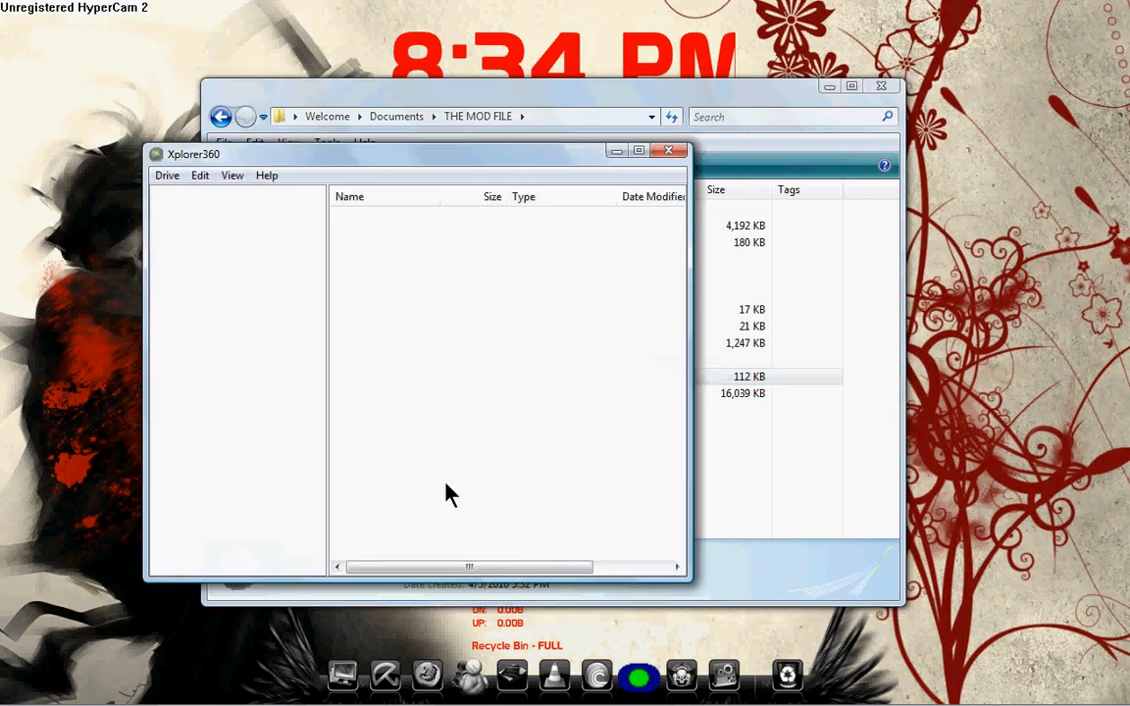
{"action": "mouse_move", "coordinate": [168, 193]}
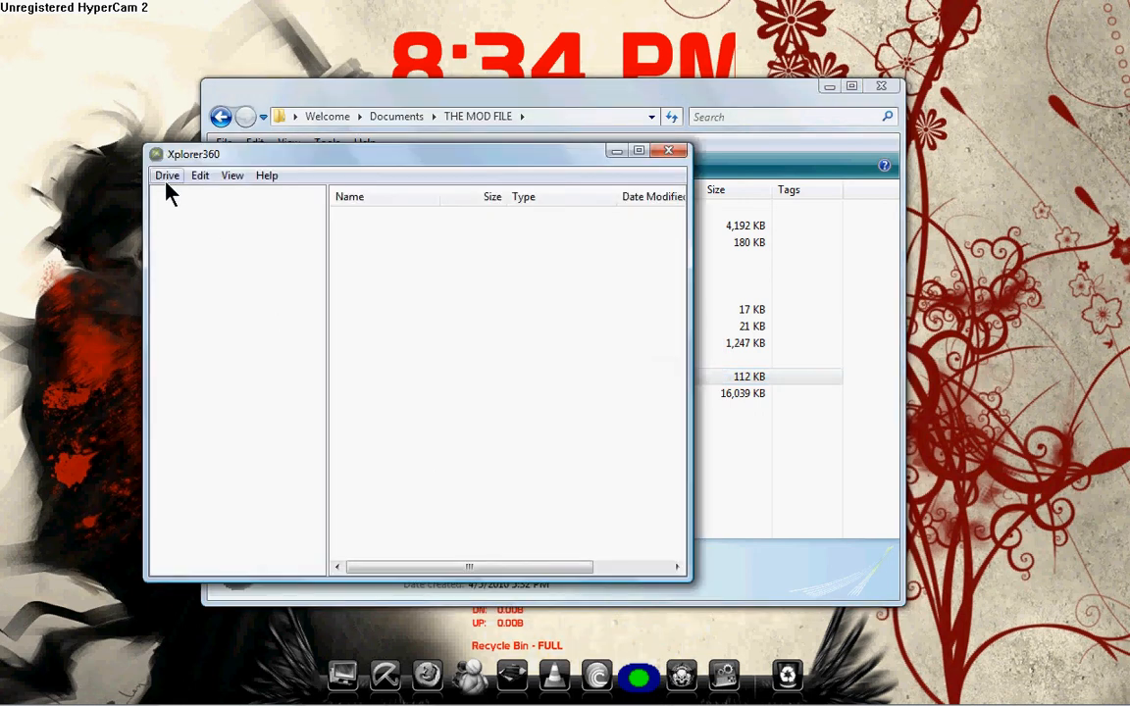
Load the connected hard drive via Drive > Open > Harddrive or Memcard.
{"action": "left_click", "coordinate": [167, 175]}
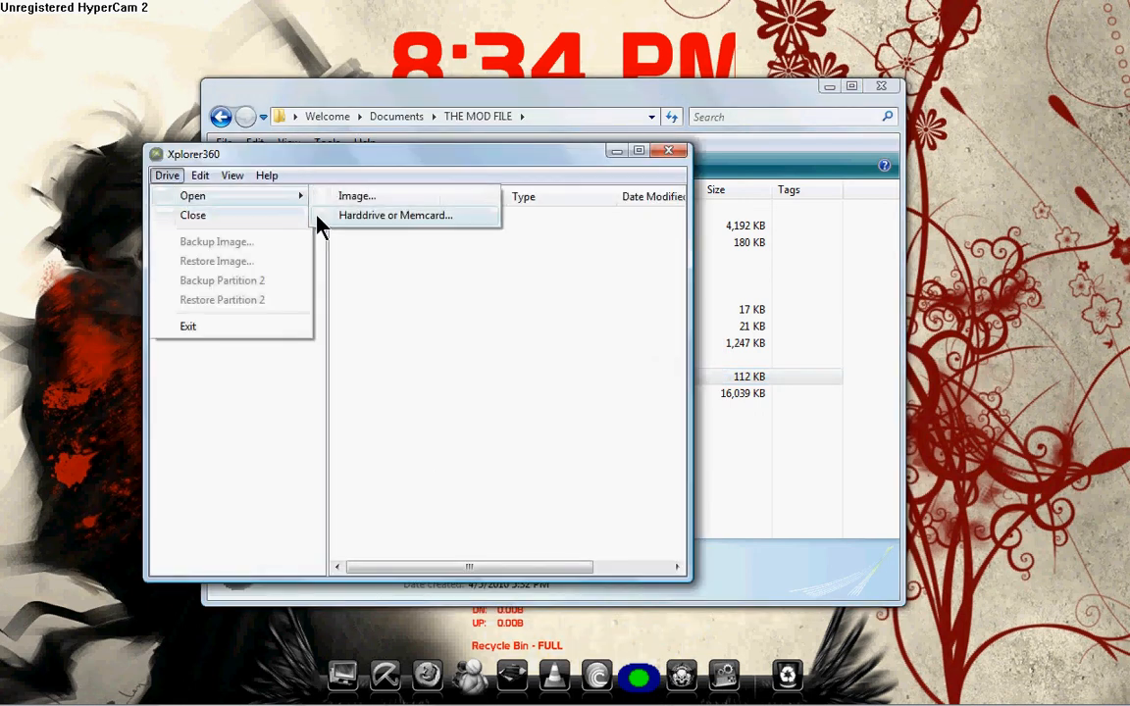
{"action": "left_click", "coordinate": [397, 215]}
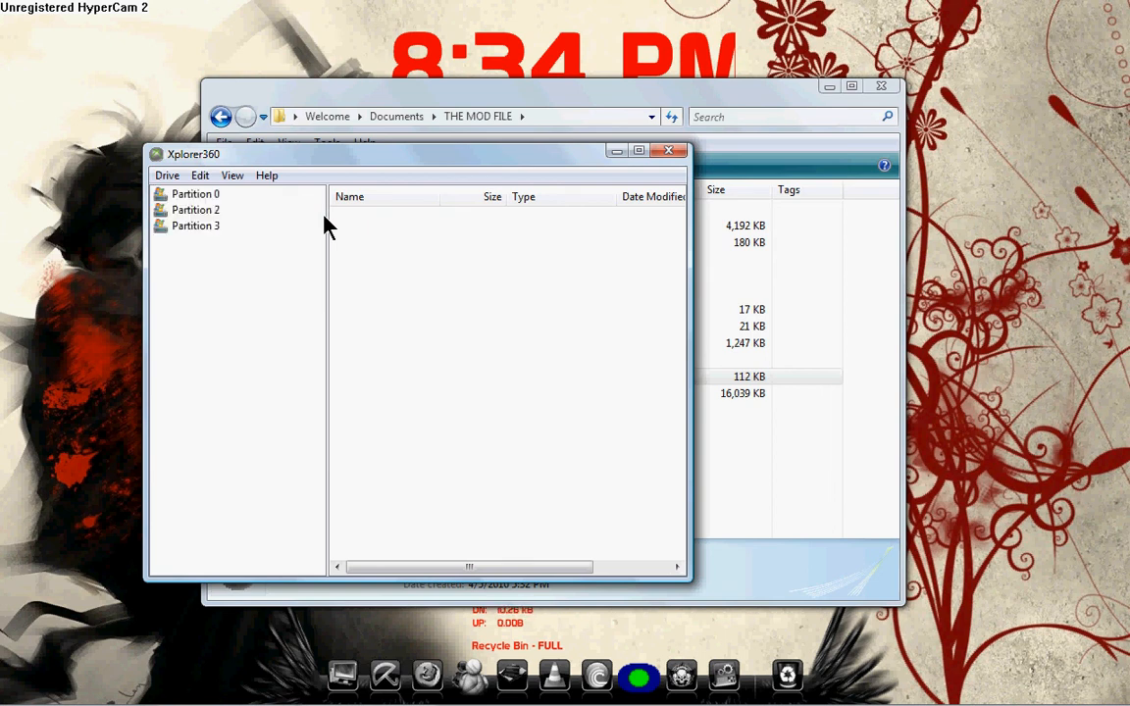
{"action": "mouse_move", "coordinate": [294, 235]}
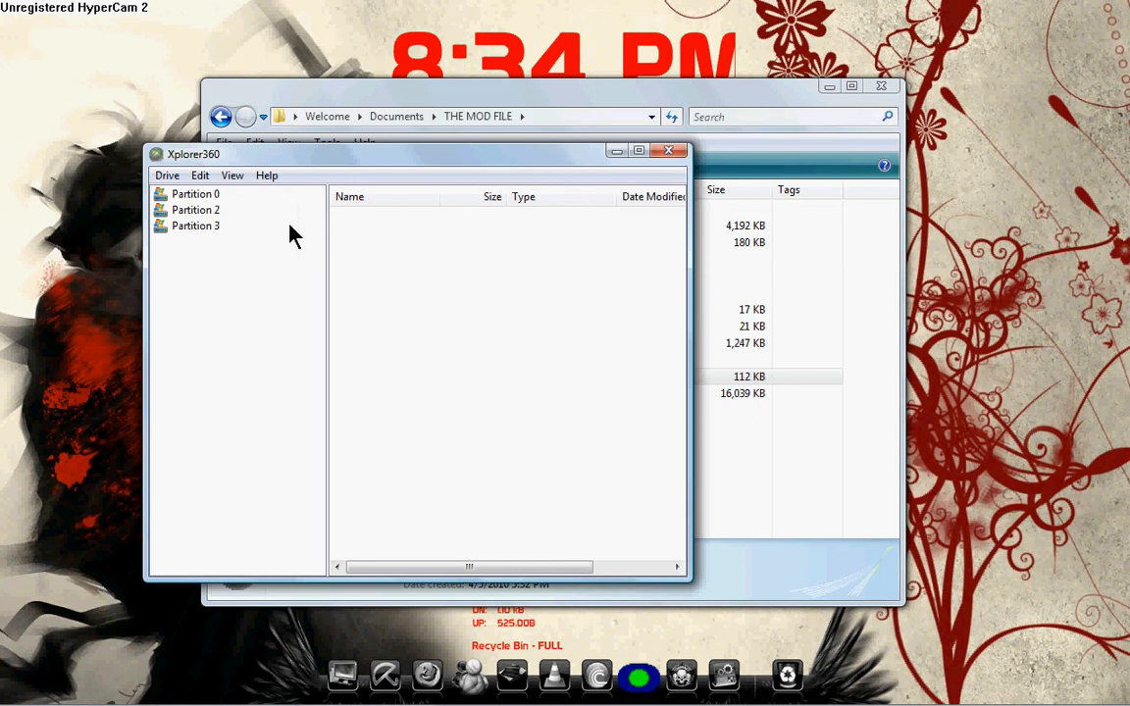
{"action": "mouse_move", "coordinate": [223, 225]}
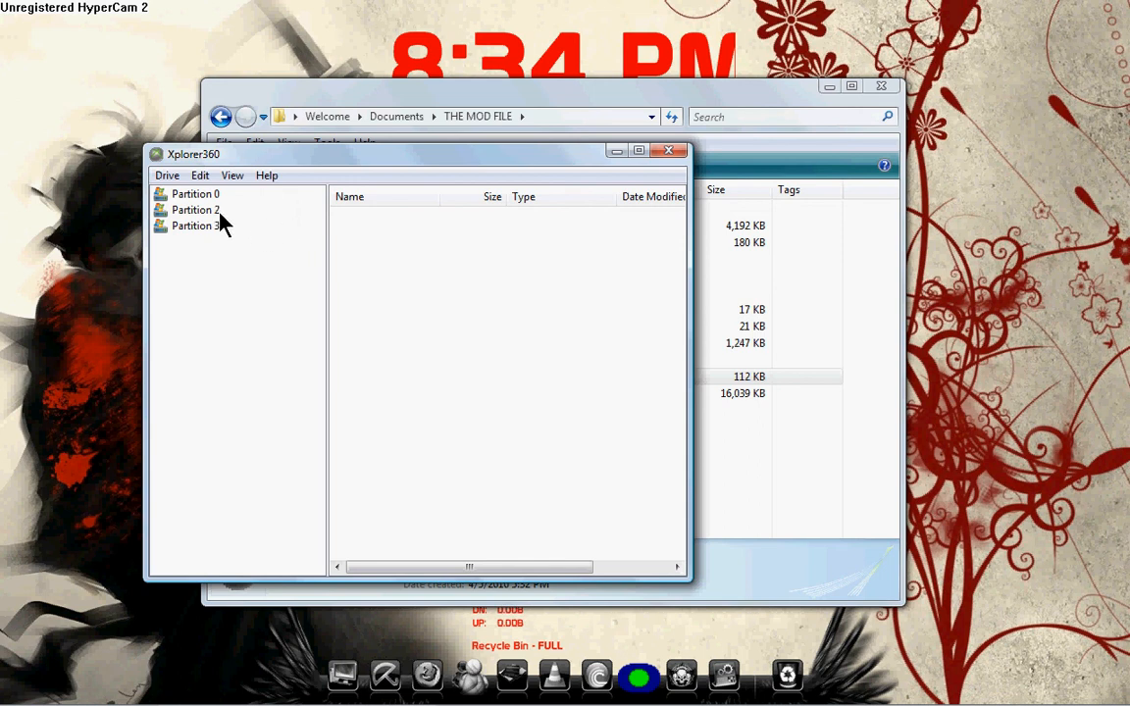
{"action": "mouse_move", "coordinate": [240, 233]}
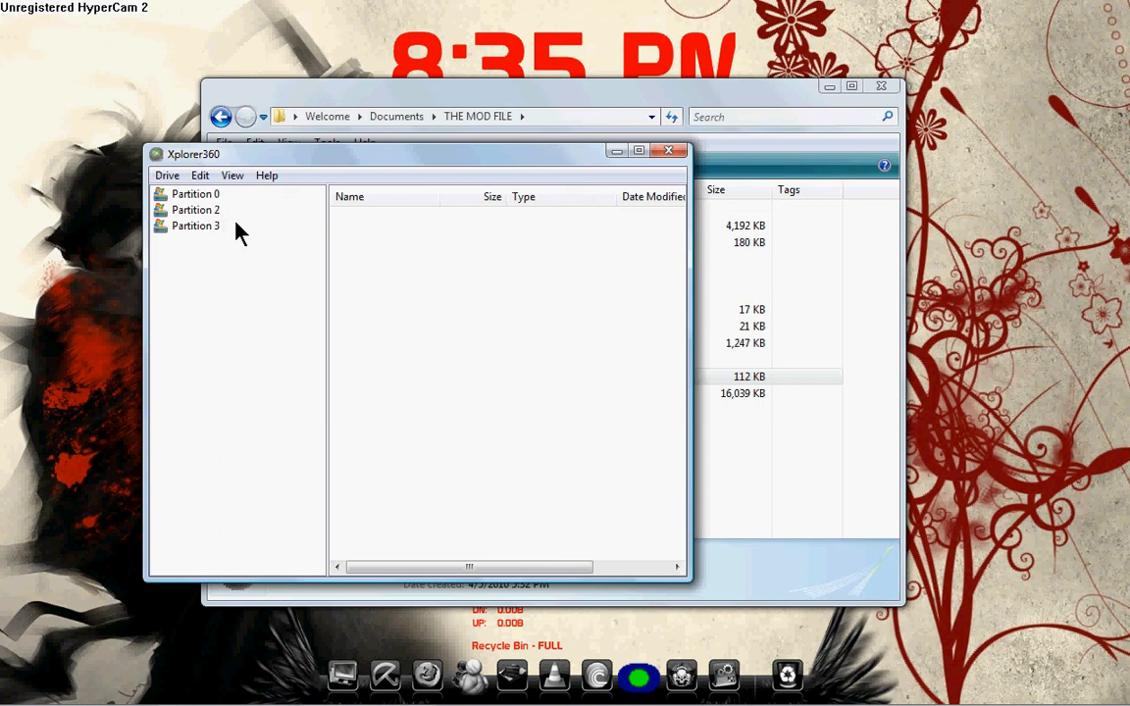
{"action": "mouse_move", "coordinate": [201, 235]}
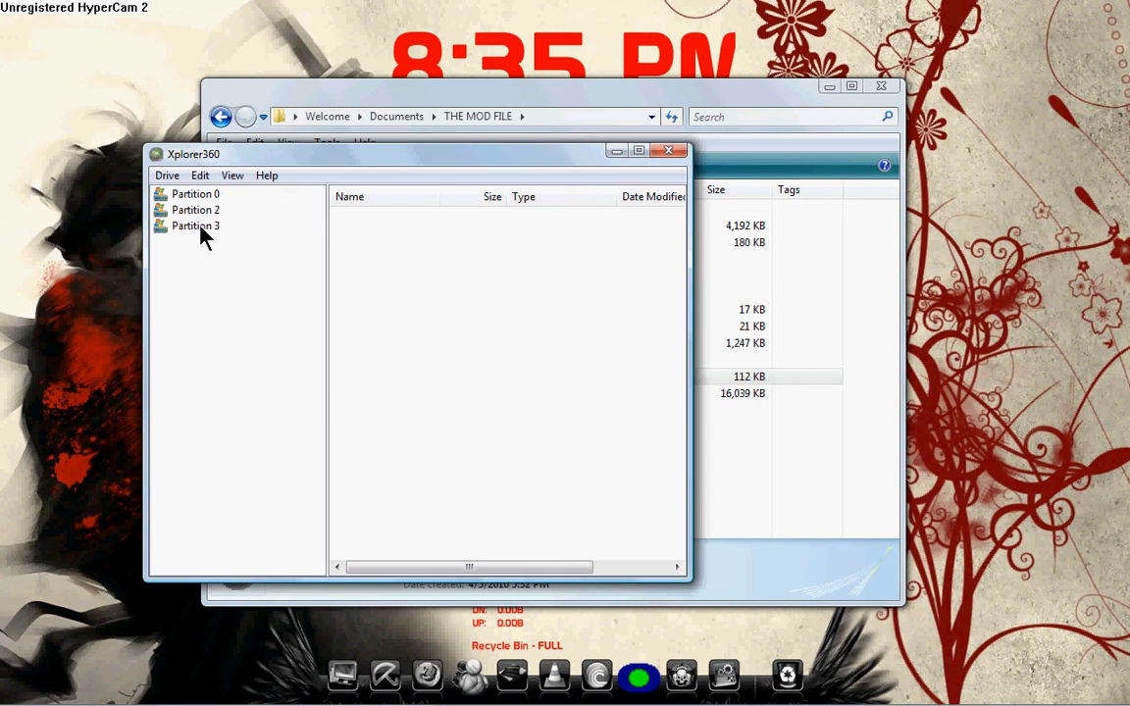
Open Partition 3, expand Content, and browse the game-ID folder list.
{"action": "left_click", "coordinate": [195, 226]}
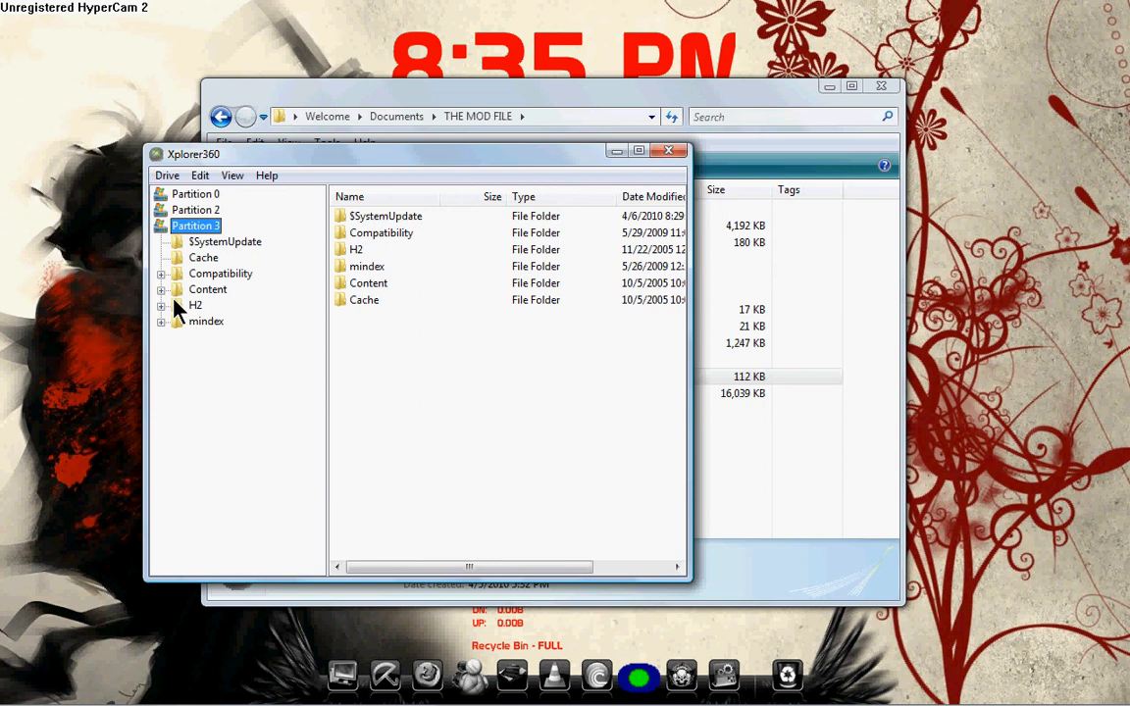
{"action": "left_click", "coordinate": [161, 290]}
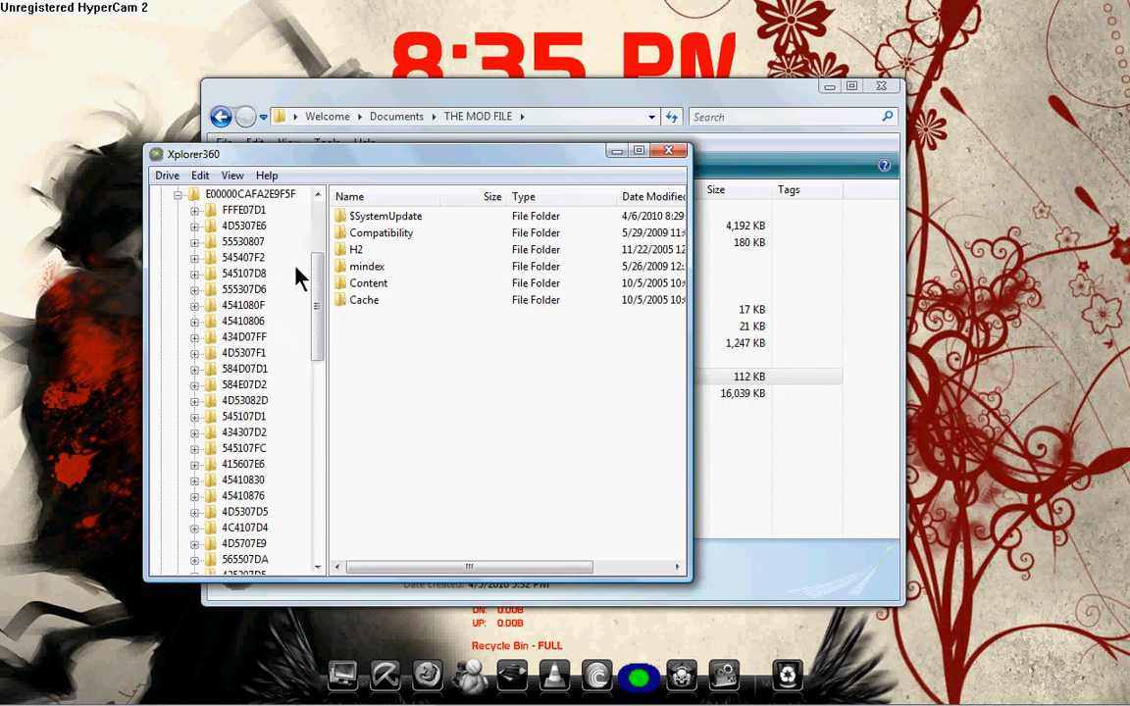
{"action": "mouse_move", "coordinate": [265, 235]}
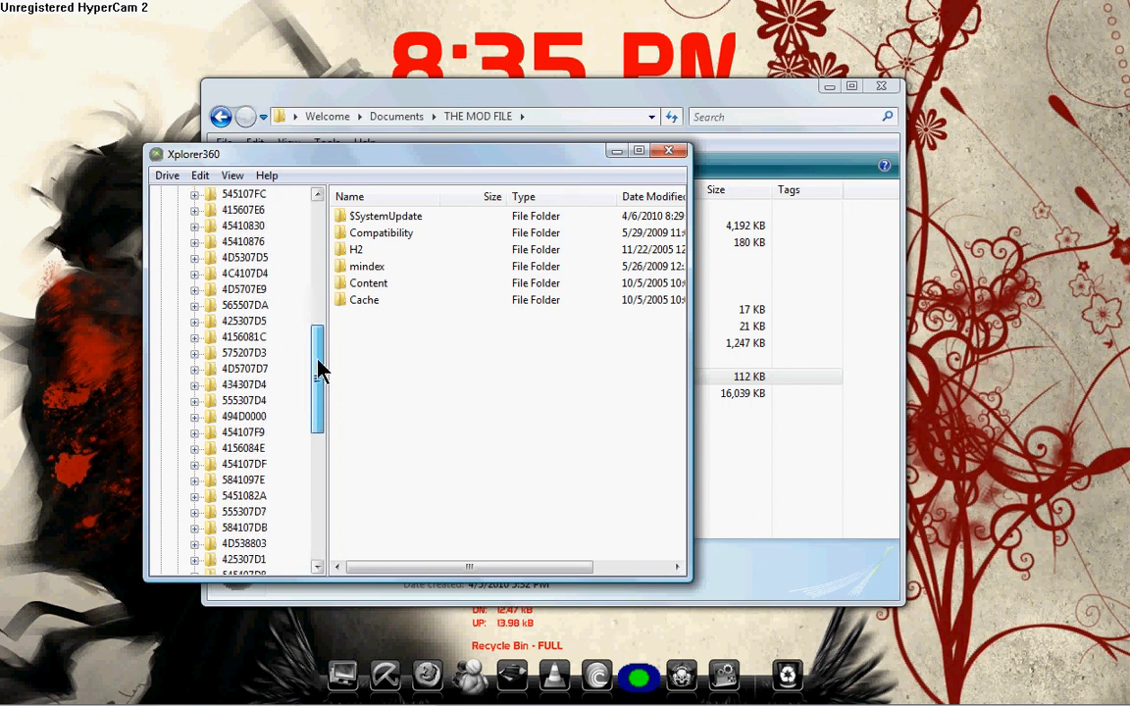
{"action": "scroll", "scroll_direction": "down", "scroll_amount": 3}
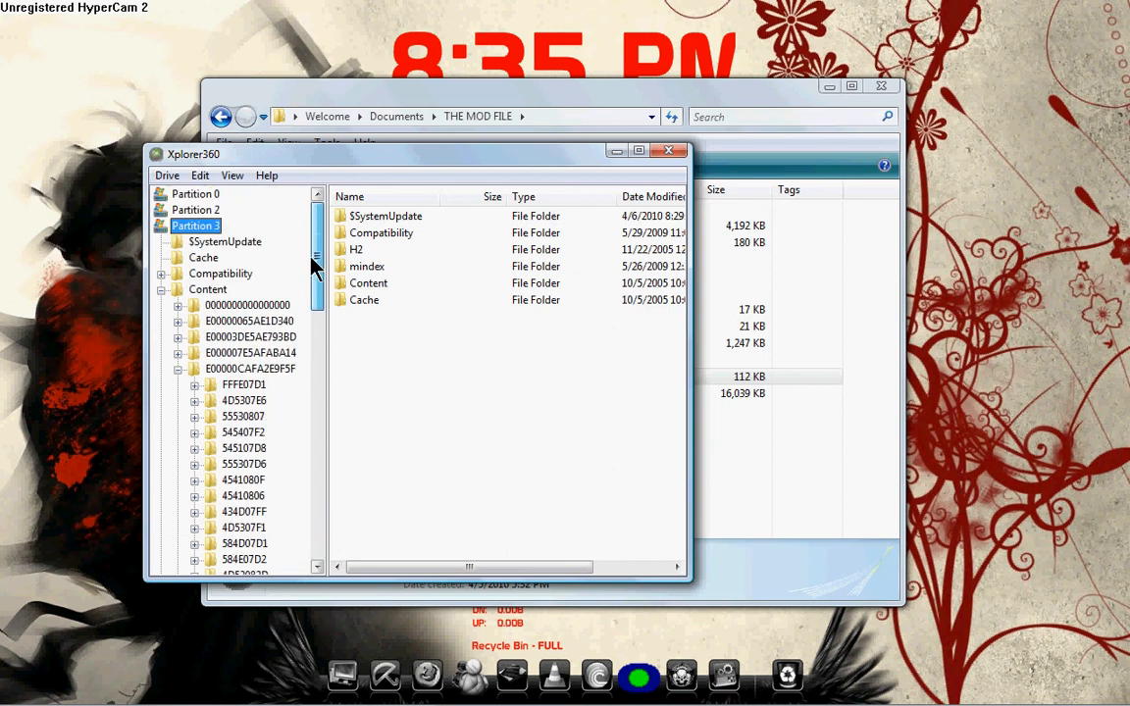
{"action": "scroll", "scroll_direction": "down", "scroll_amount": 3}
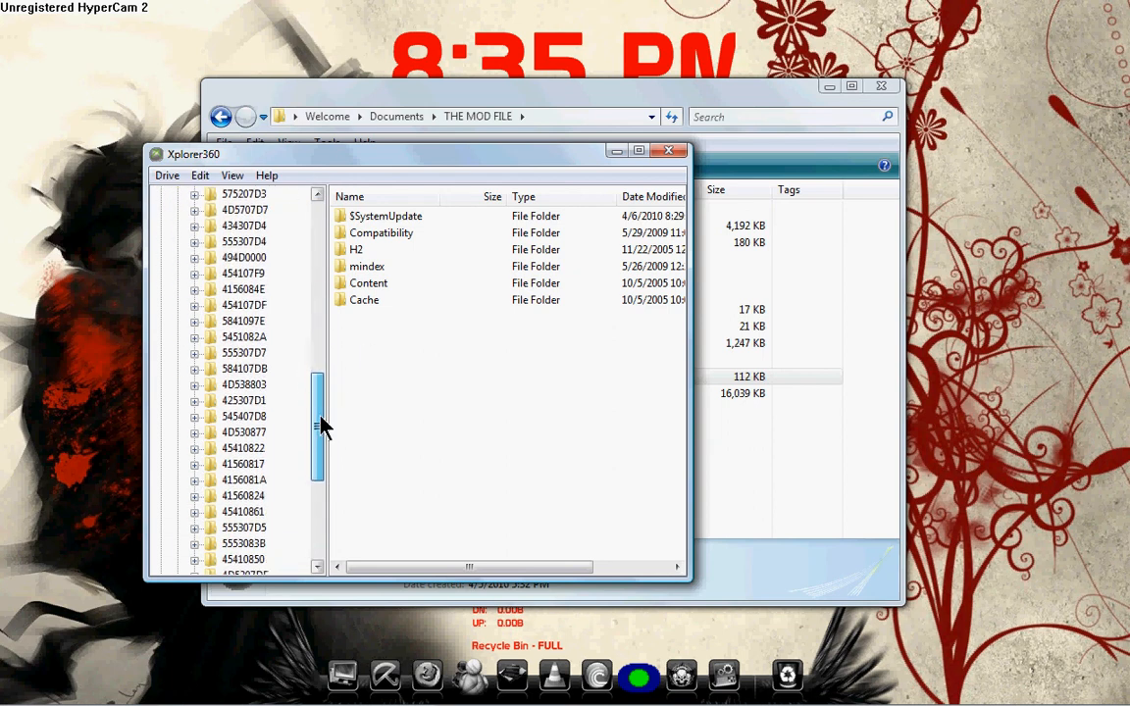
{"action": "scroll", "scroll_direction": "down", "scroll_amount": 3}
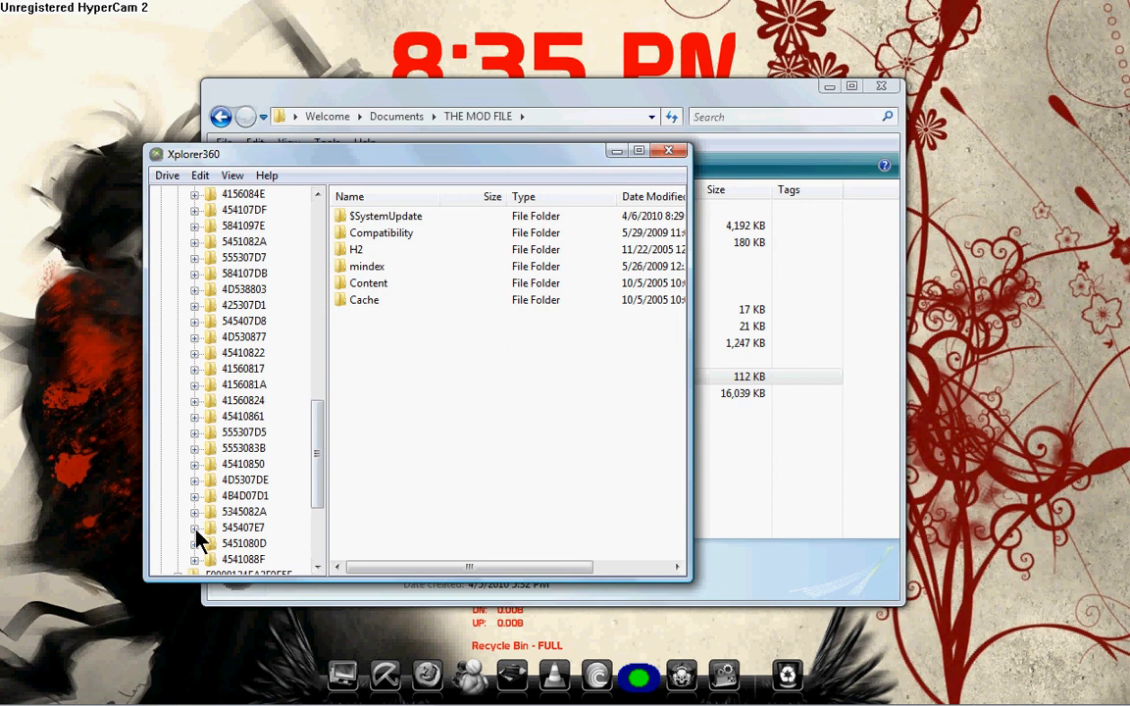
Expand game folder 545407E7 and open 00000001 to list its three saves.
{"action": "left_click", "coordinate": [195, 528]}
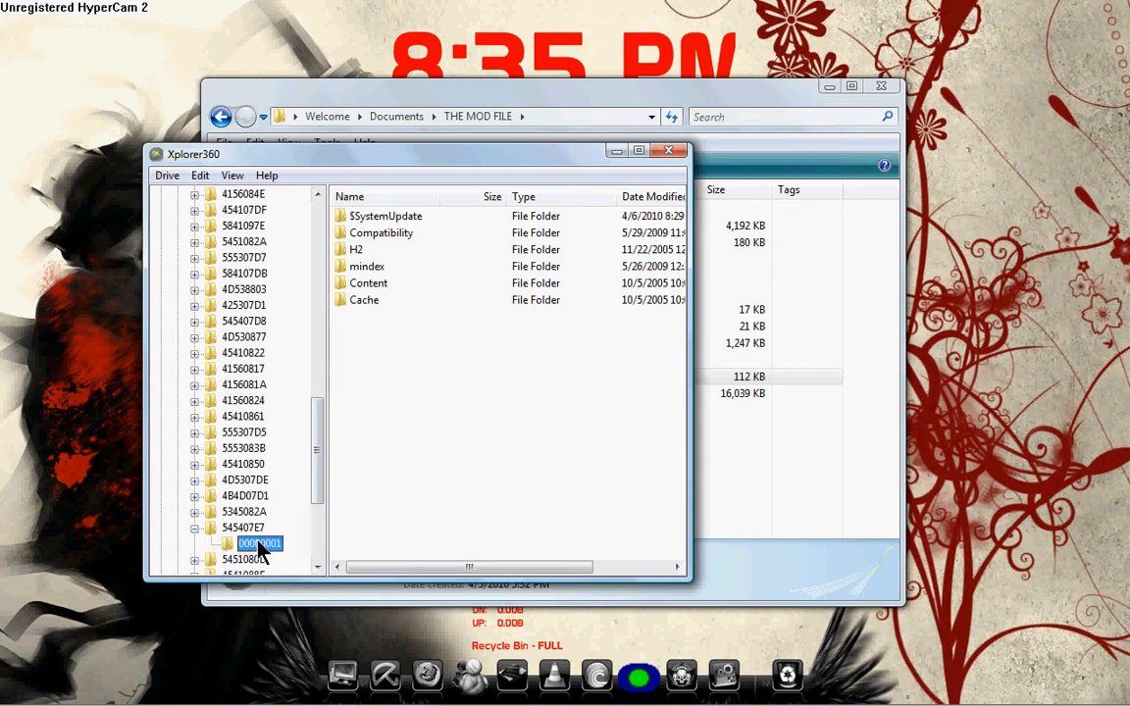
{"action": "double_click", "coordinate": [259, 544]}
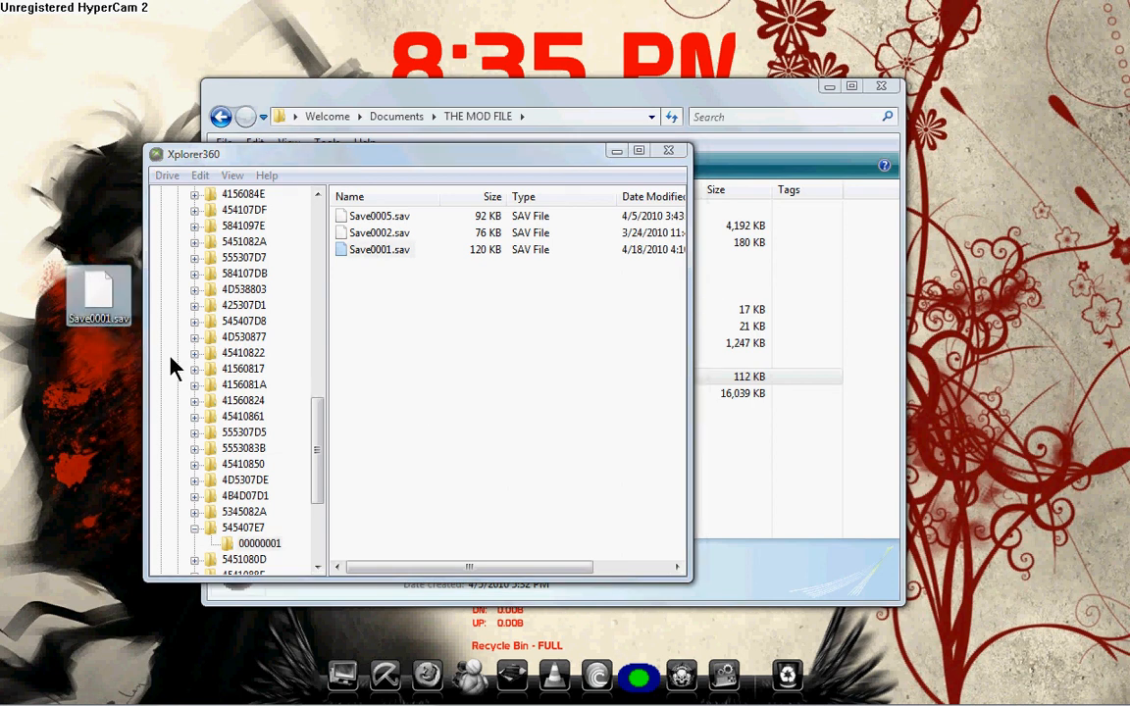
{"action": "mouse_move", "coordinate": [547, 267]}
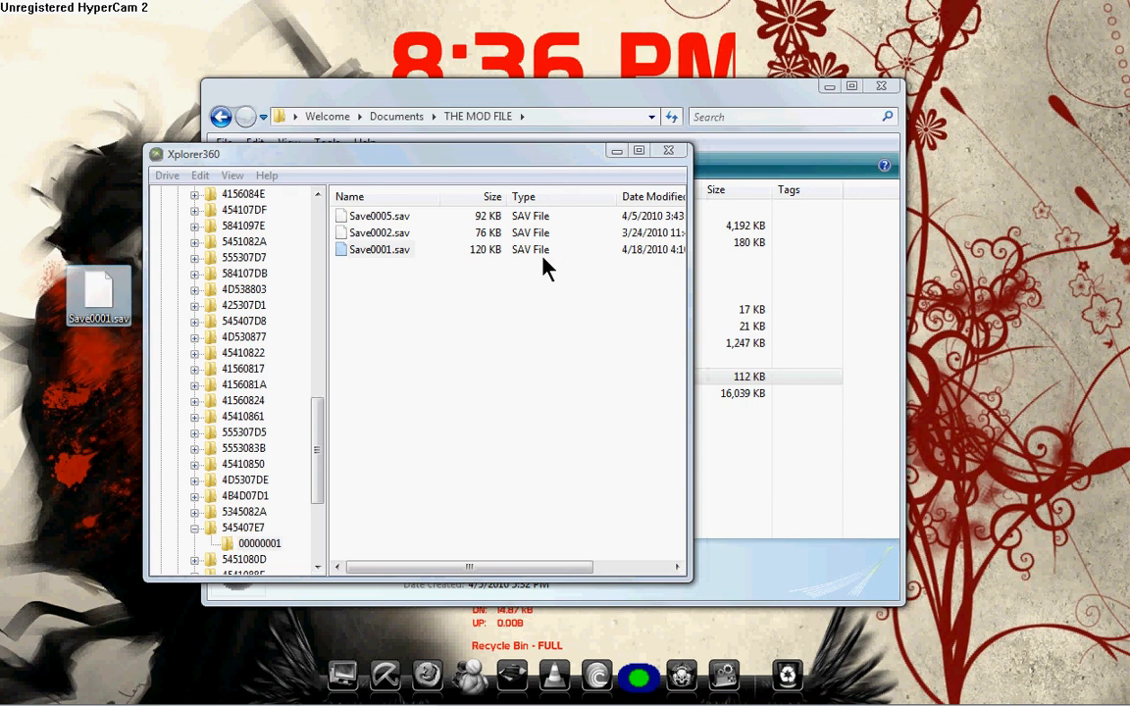